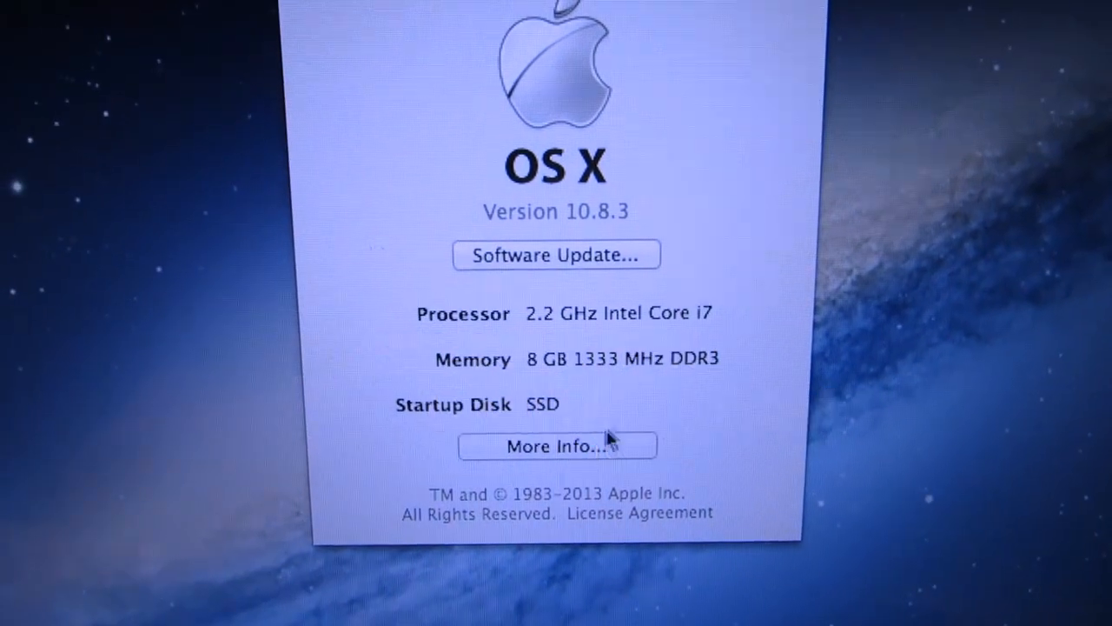
View the detailed memory overview showing 8 GB installed across two slots
click(556, 445)
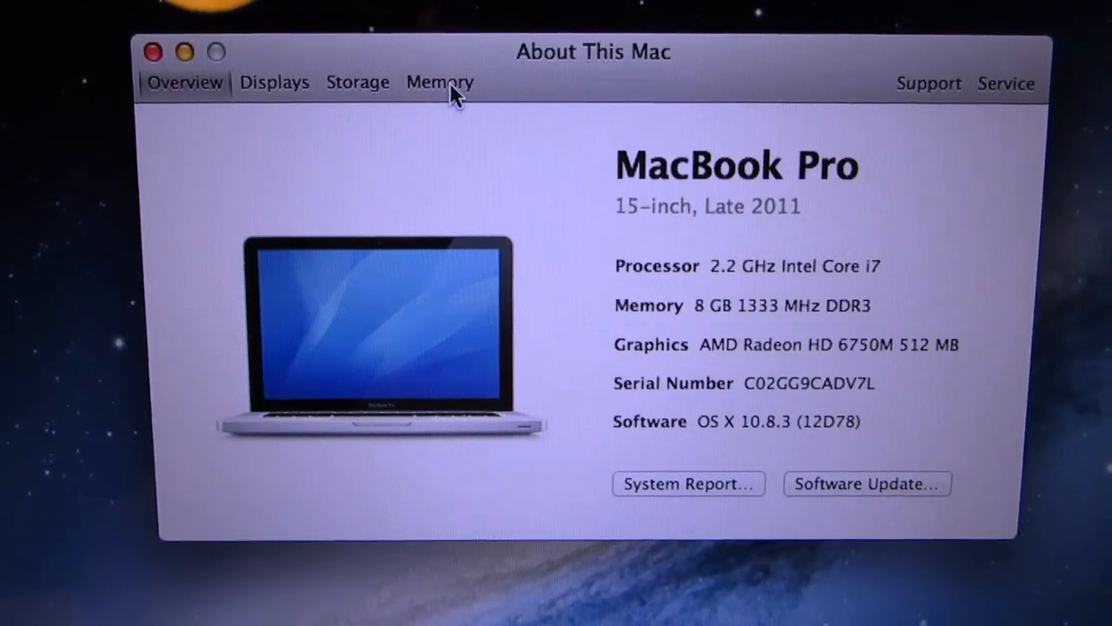
click(442, 84)
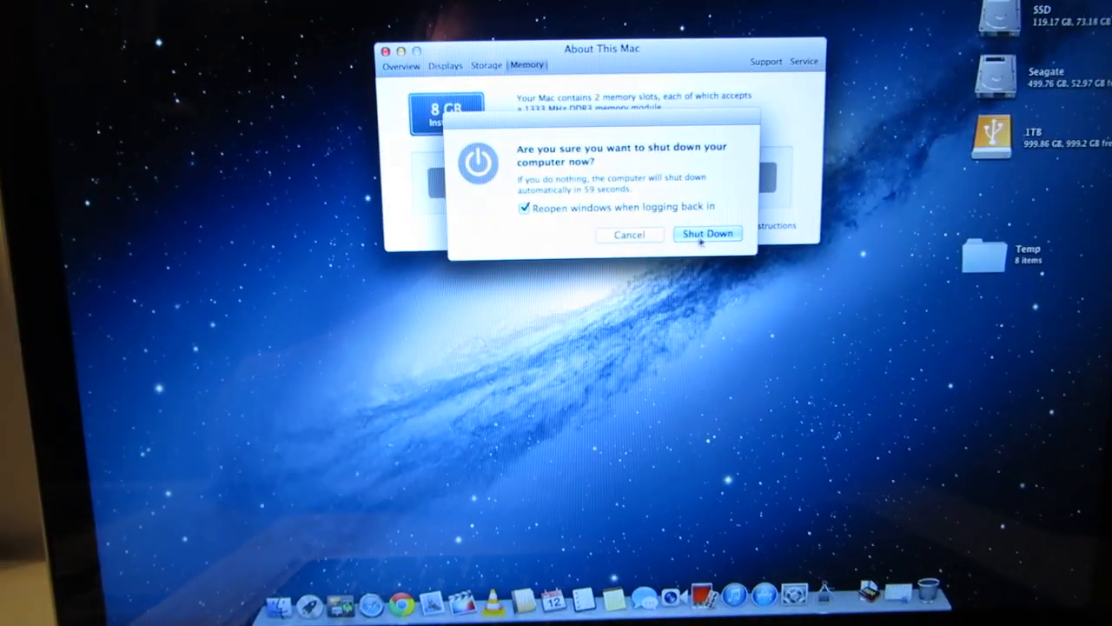
Confirm shutting down the MacBook Pro
click(708, 233)
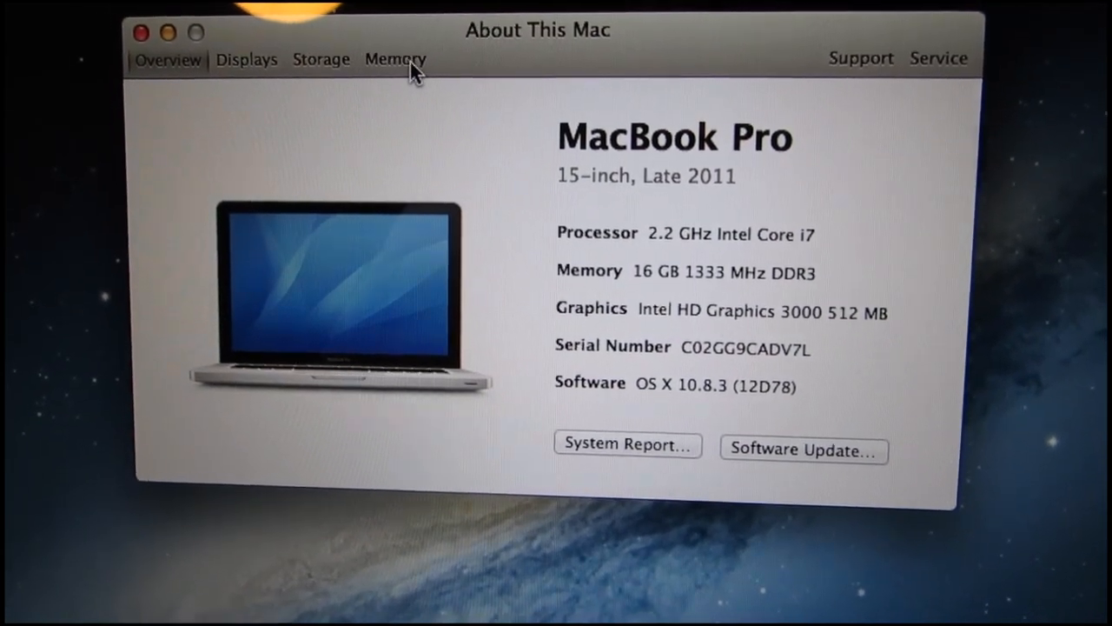
View the Memory details showing 16 GB as two 8 GB DDR3 modules
click(397, 59)
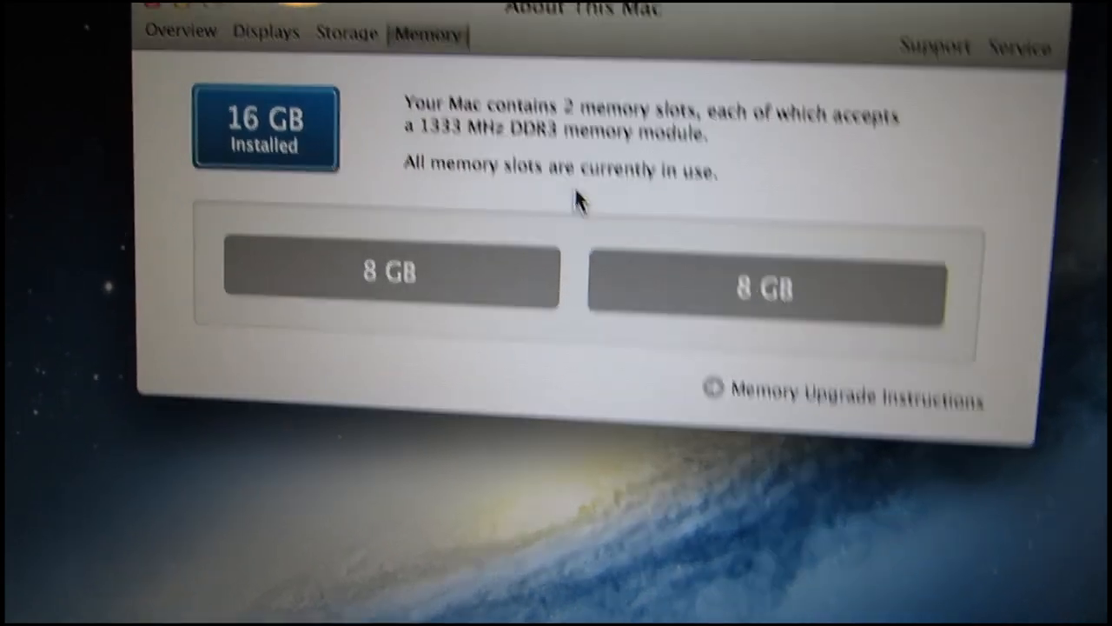